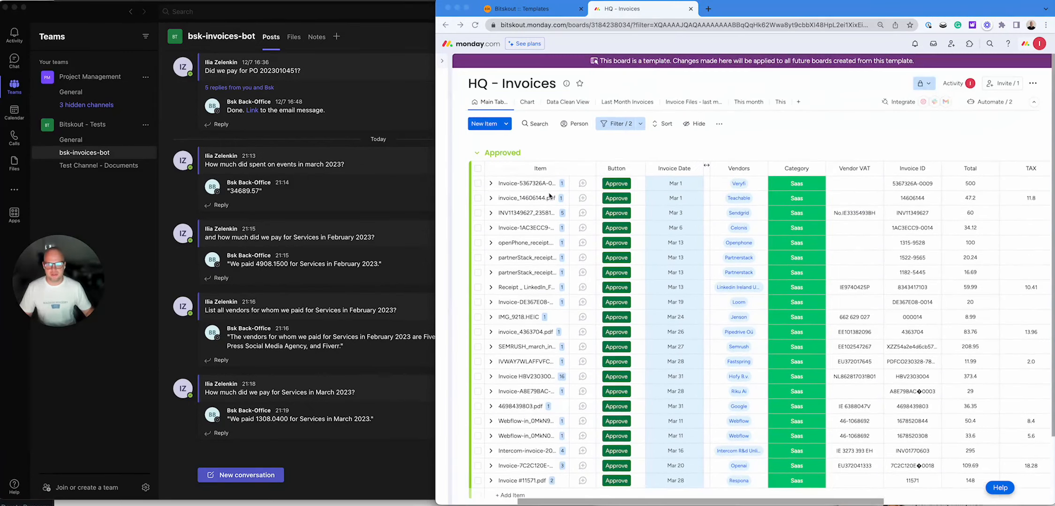
- Scroll the Approved group down to reveal its 2,247.37 Total sum
scroll(down, 3)
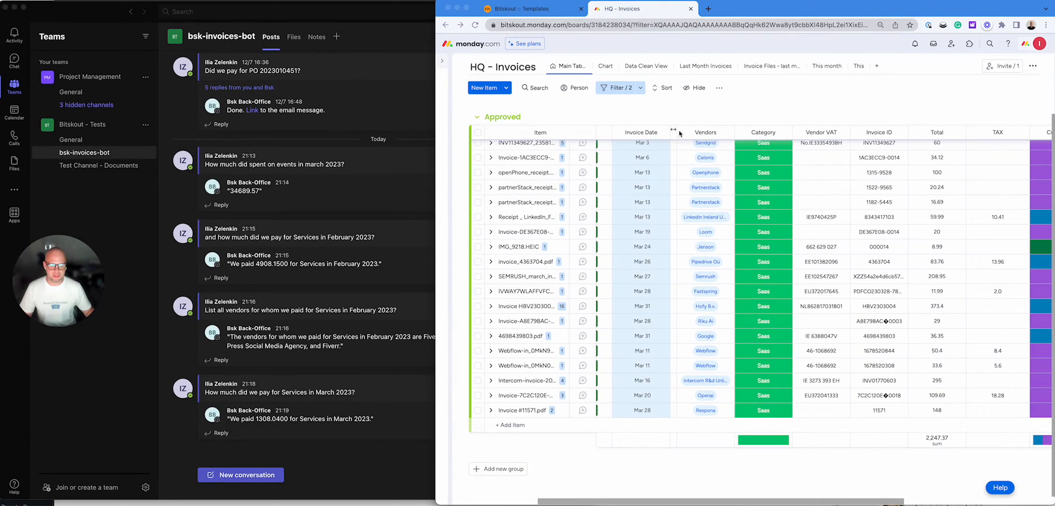
mouse_move(812, 377)
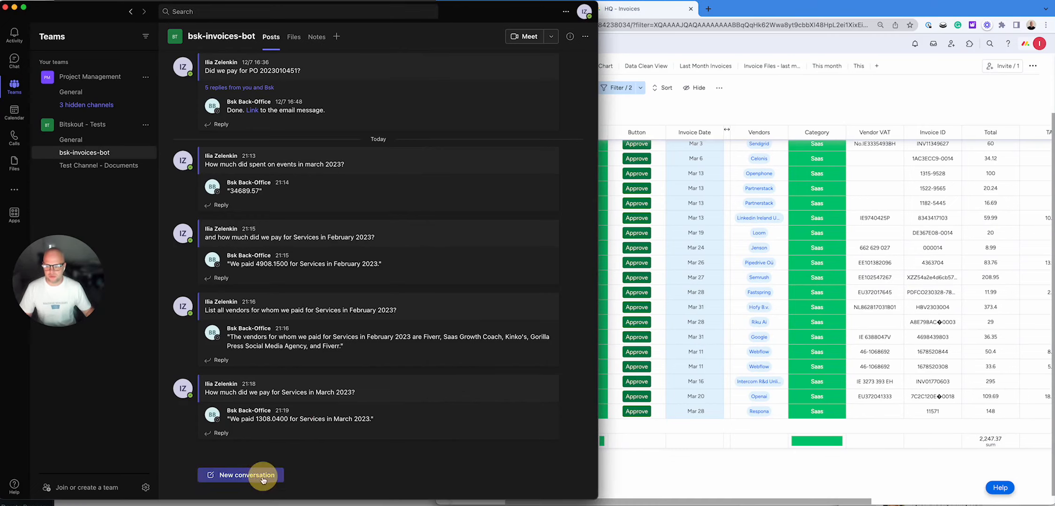
- Post a new channel message asking the bot how much was paid for SaaS in March 2023
click(240, 476)
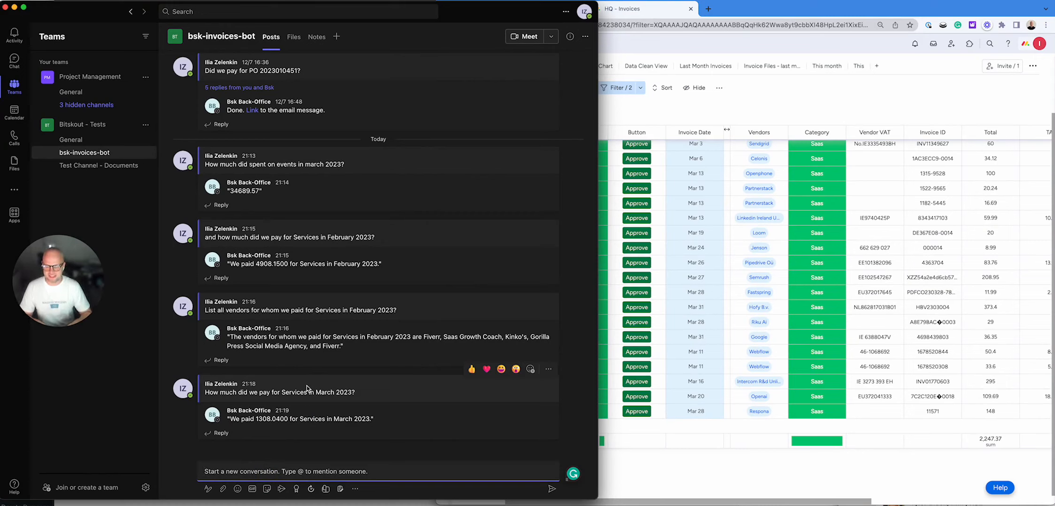
text(How much did we pa)
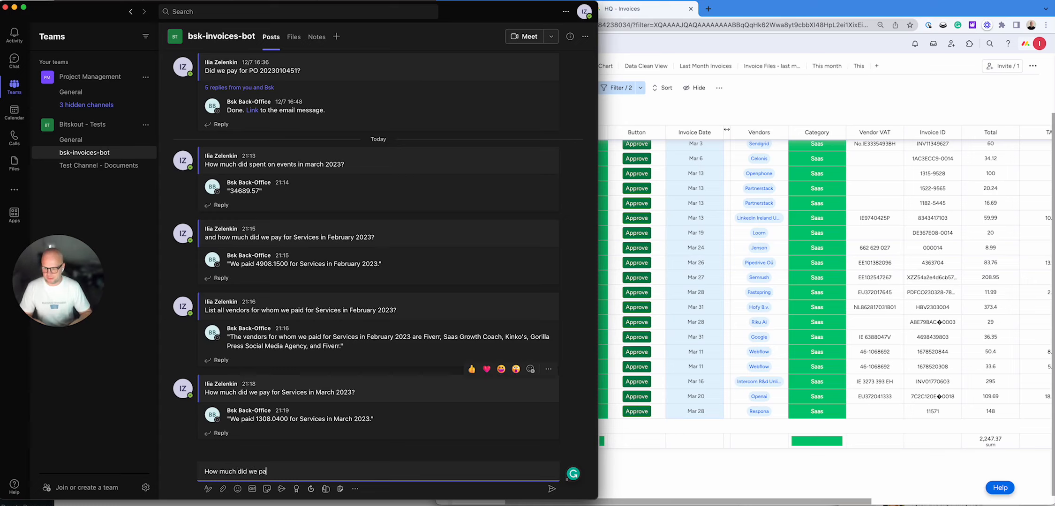
text(y for Saas in march 2023?)
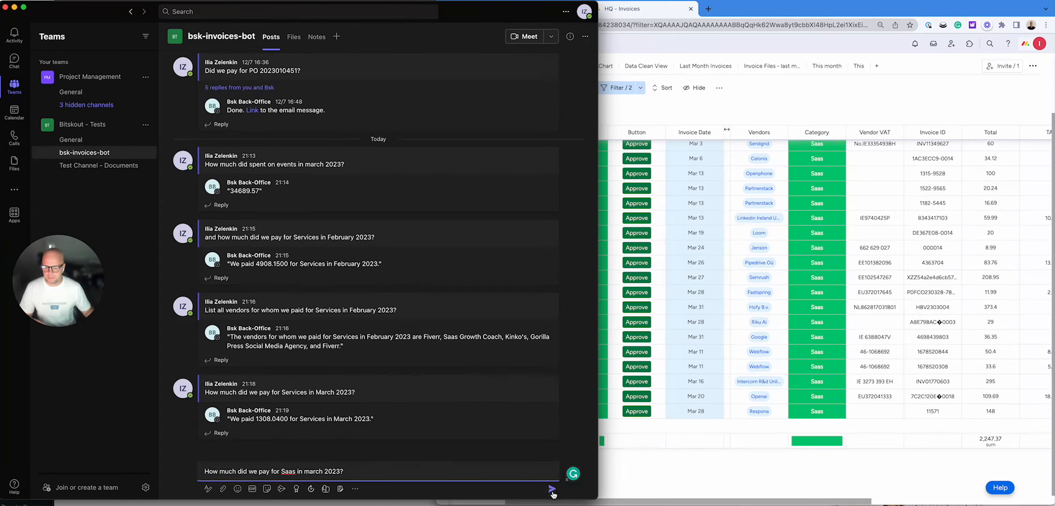
click(552, 491)
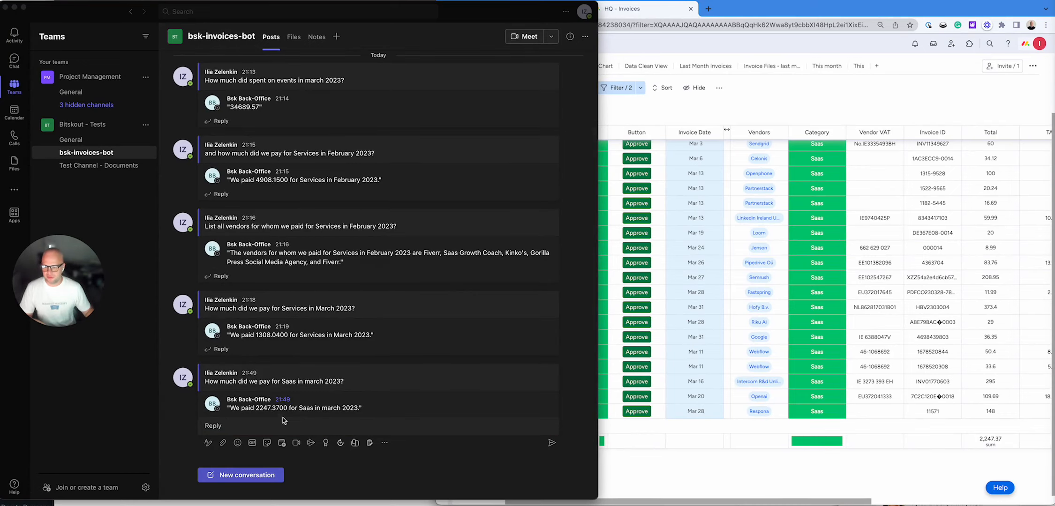
mouse_move(1014, 434)
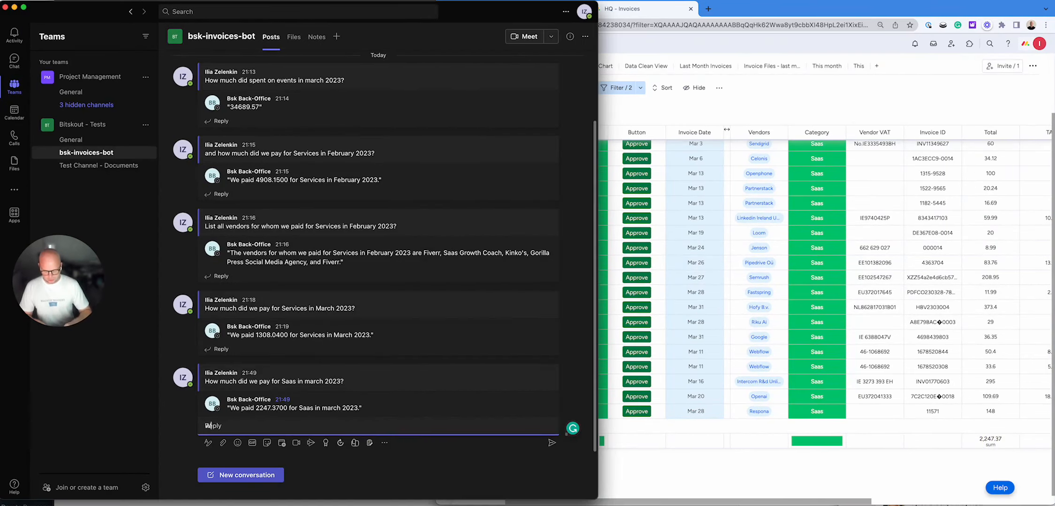
- Draft a misspelled top-SaaS-vendor question for March 2023, then select it to discard
text(Whom did we pay the m)
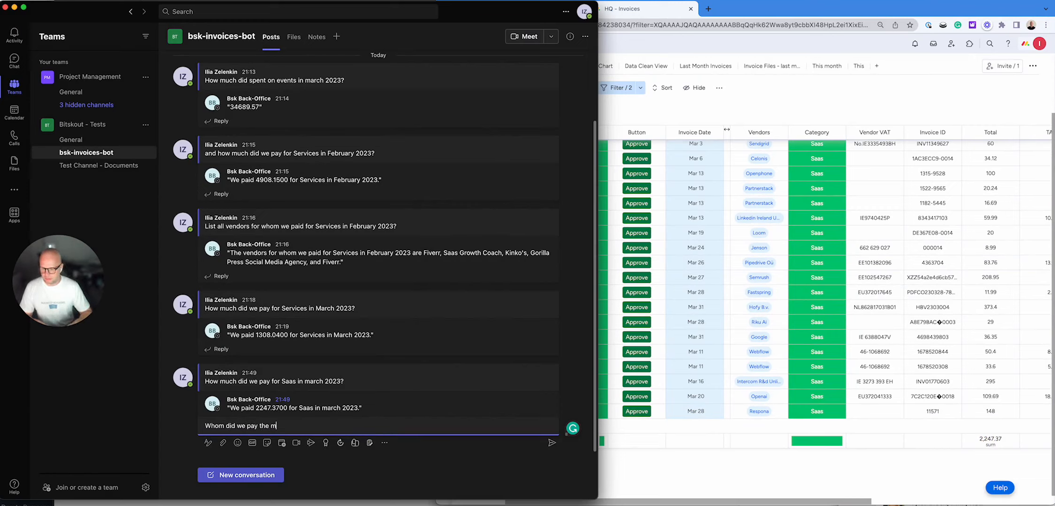
text(ost for)
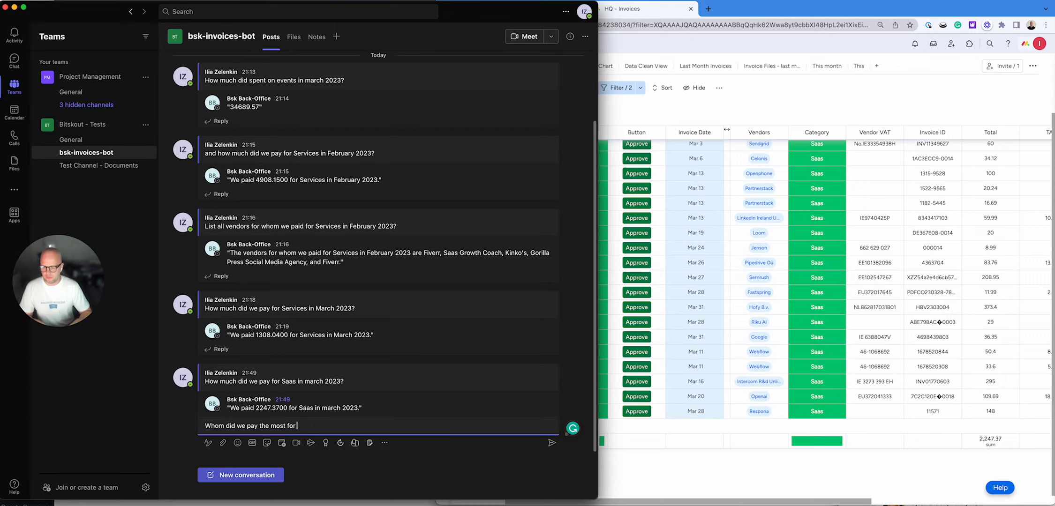
text(Saas in marhc)
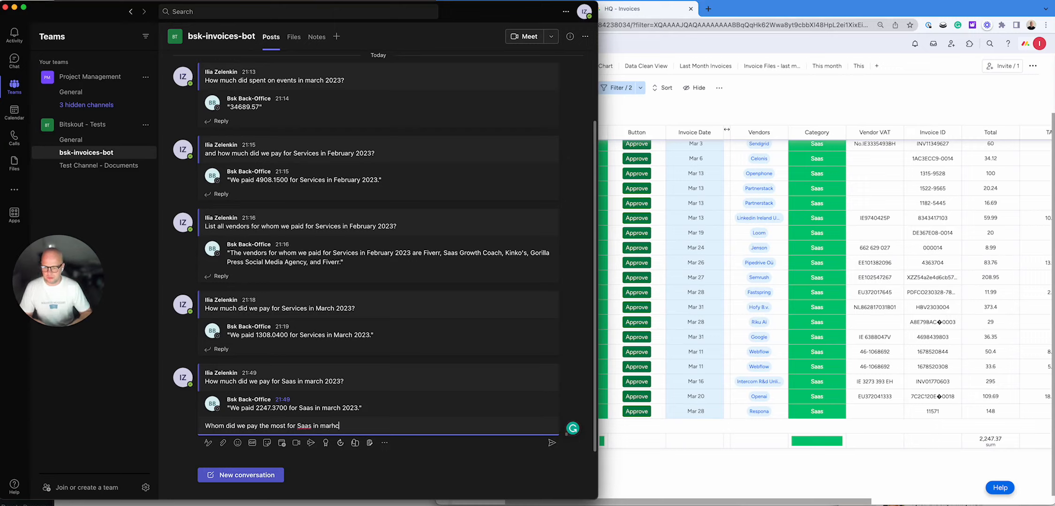
text(202)
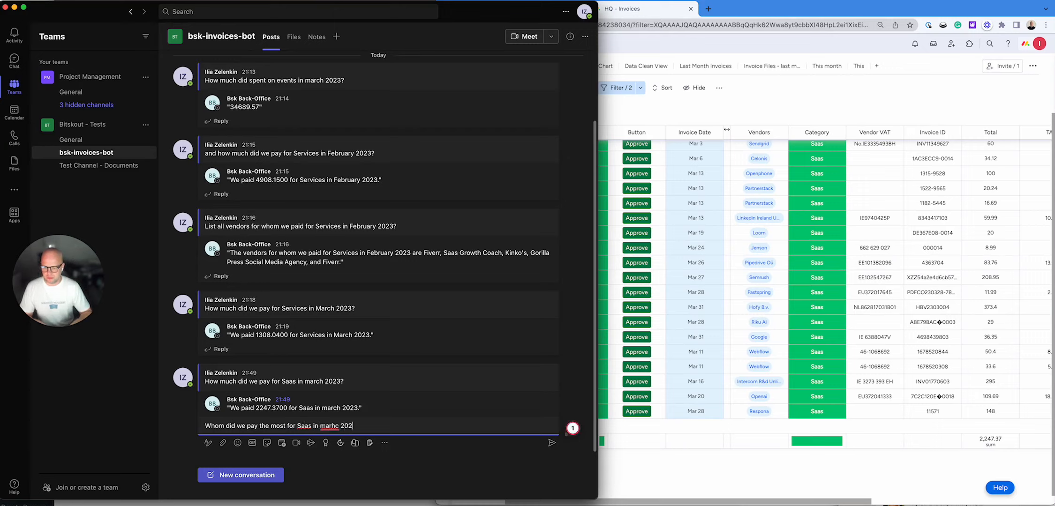
text(3?)
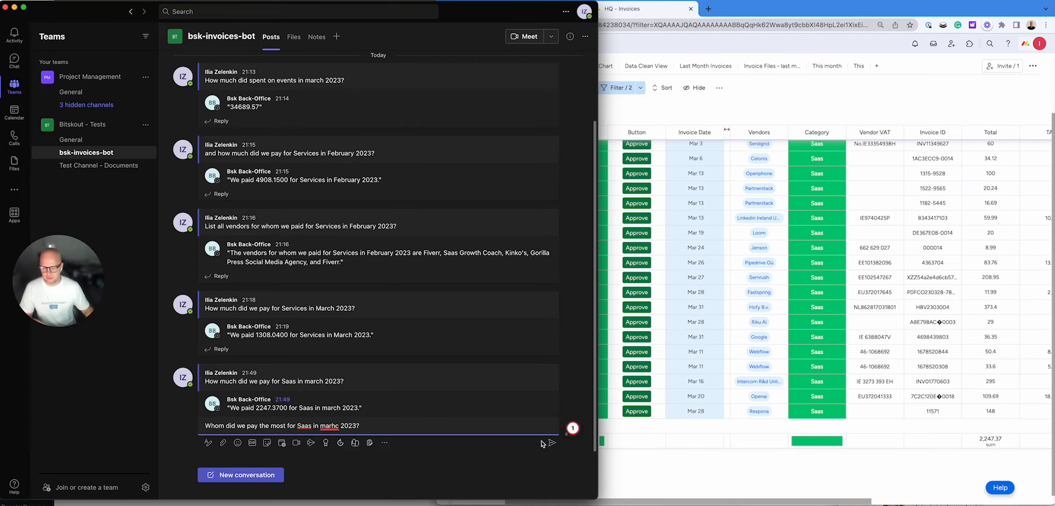
triple_click(281, 425)
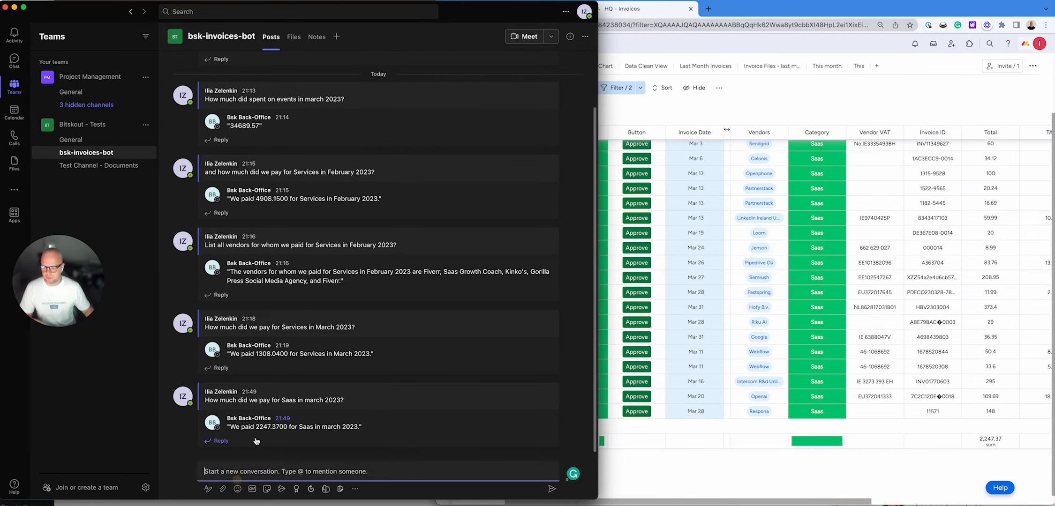
- Rewrite and post 'Whom did we pay the most for SaaS in march 2023?' and view the Veryfi, $500 reply
text(Who)
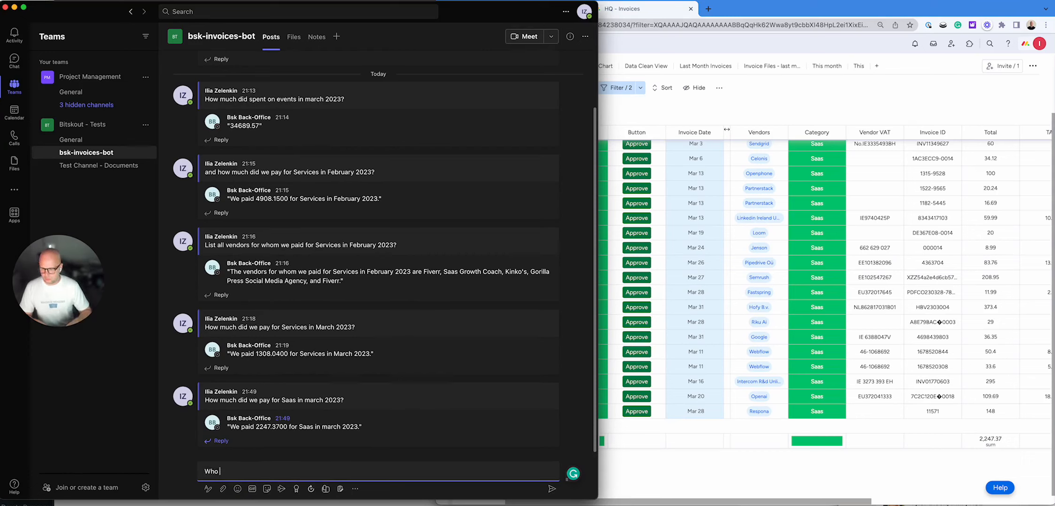
text(Whom did we)
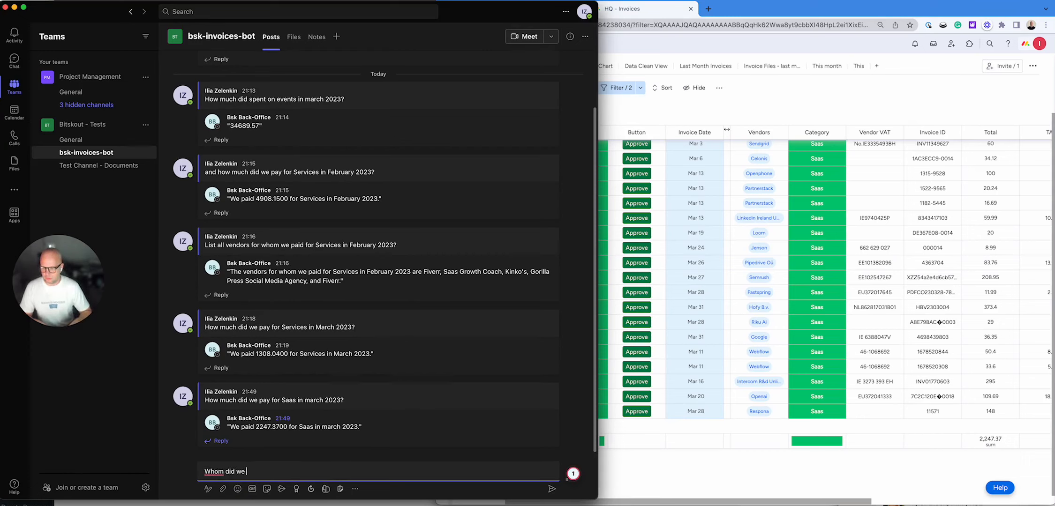
text(pay the most)
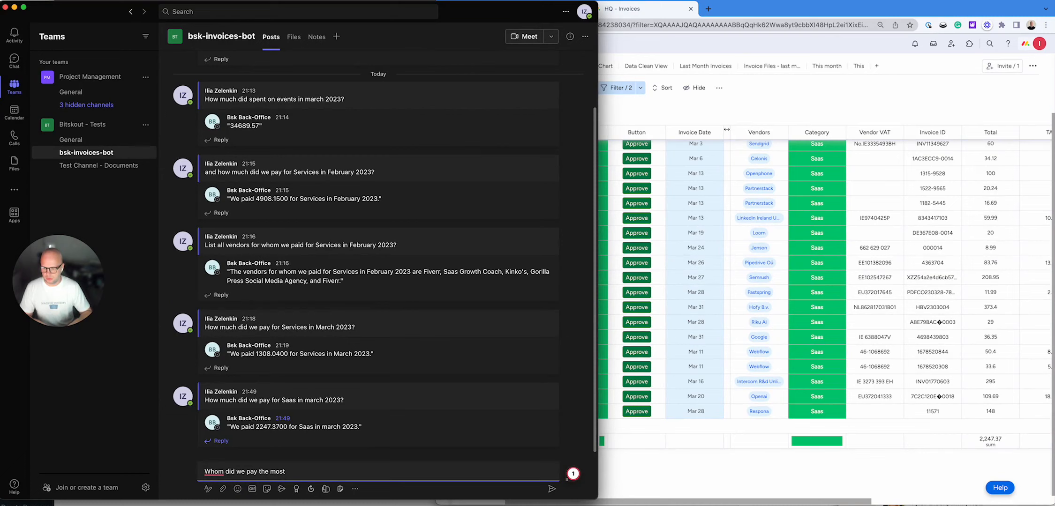
text(for SaaS)
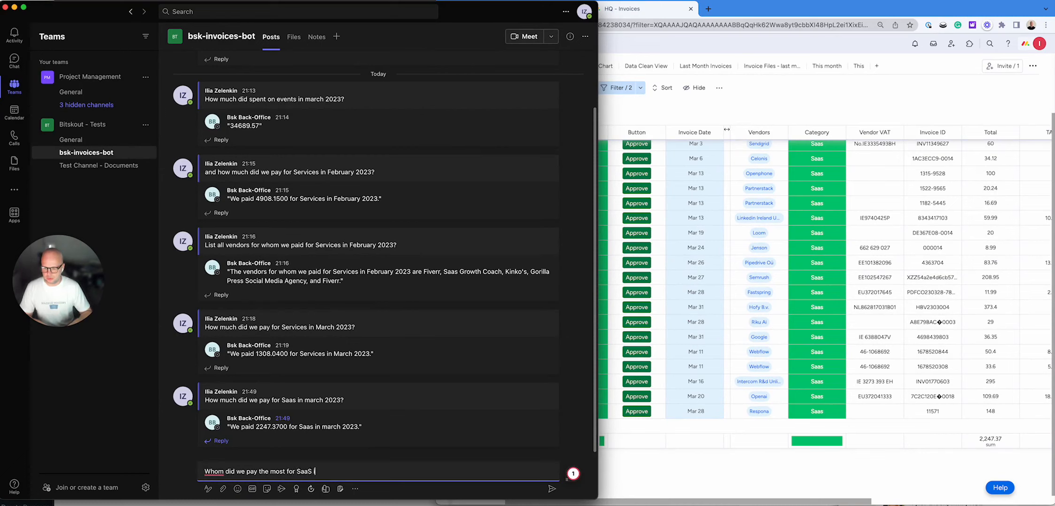
text(in march 2023?)
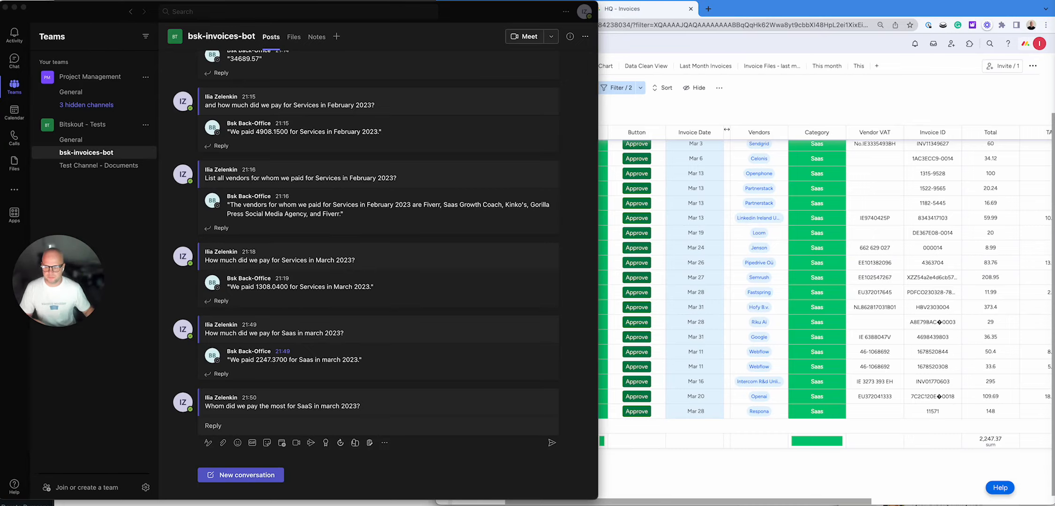
scroll(down, 3)
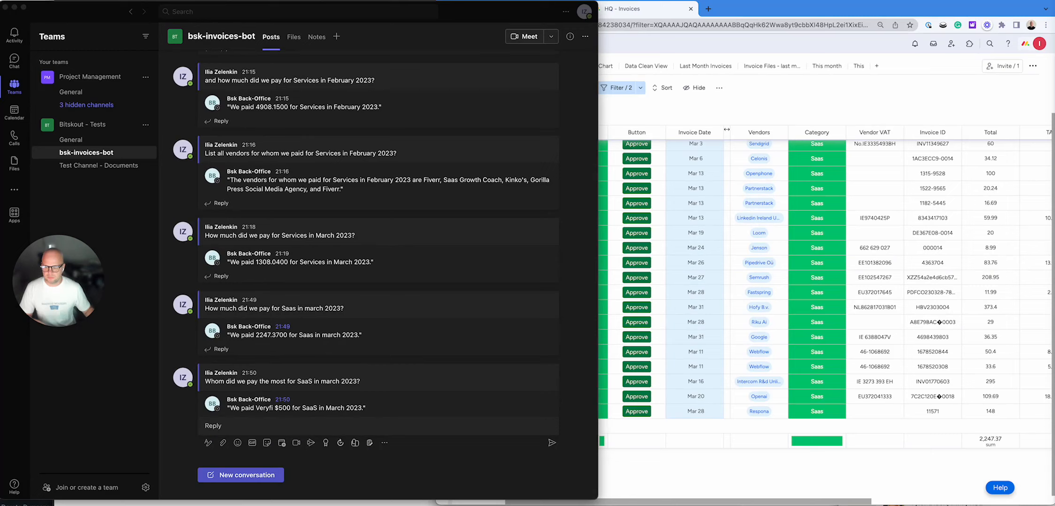
- Post a new question asking the bot for Veryfi's March 2023 invoice ID
click(240, 475)
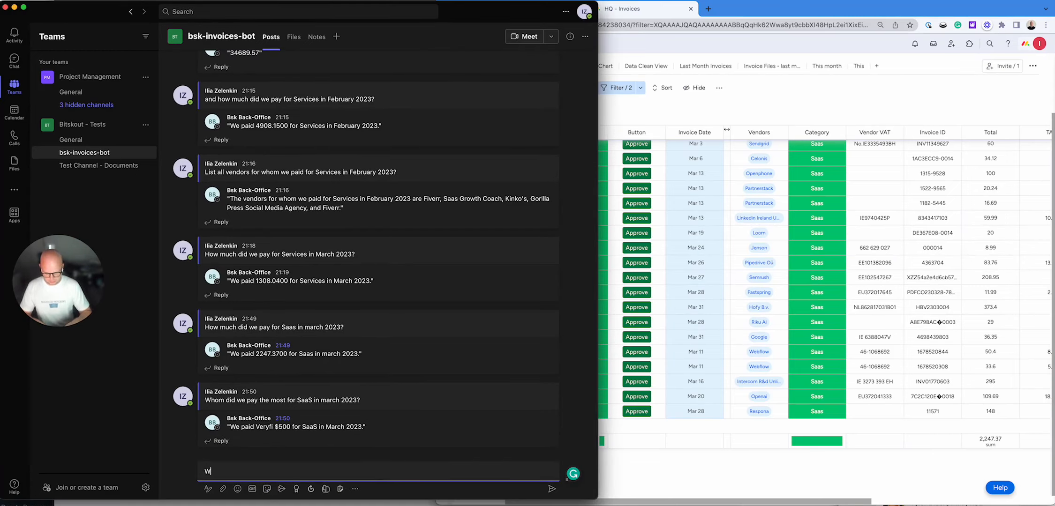
text(What was the invoide)
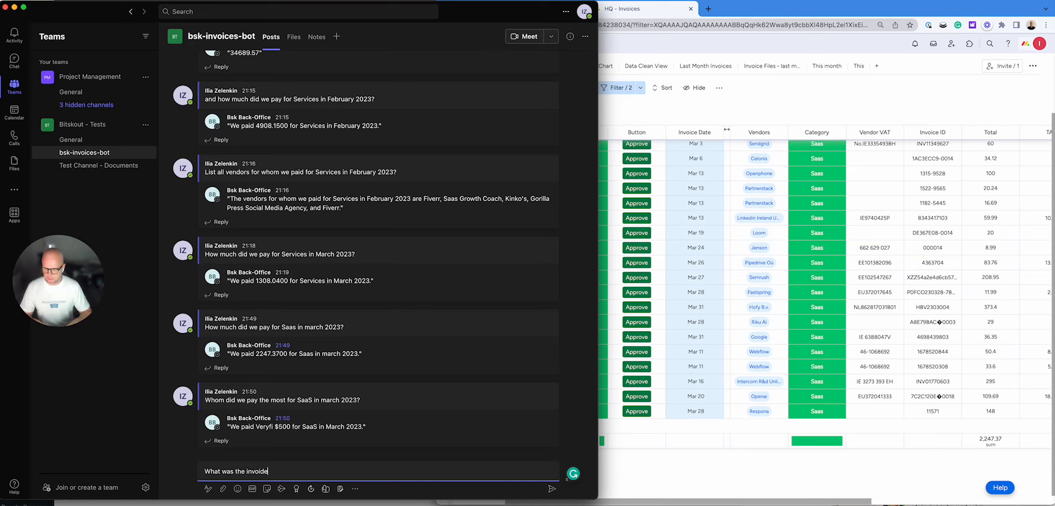
text(invoice id for Verf)
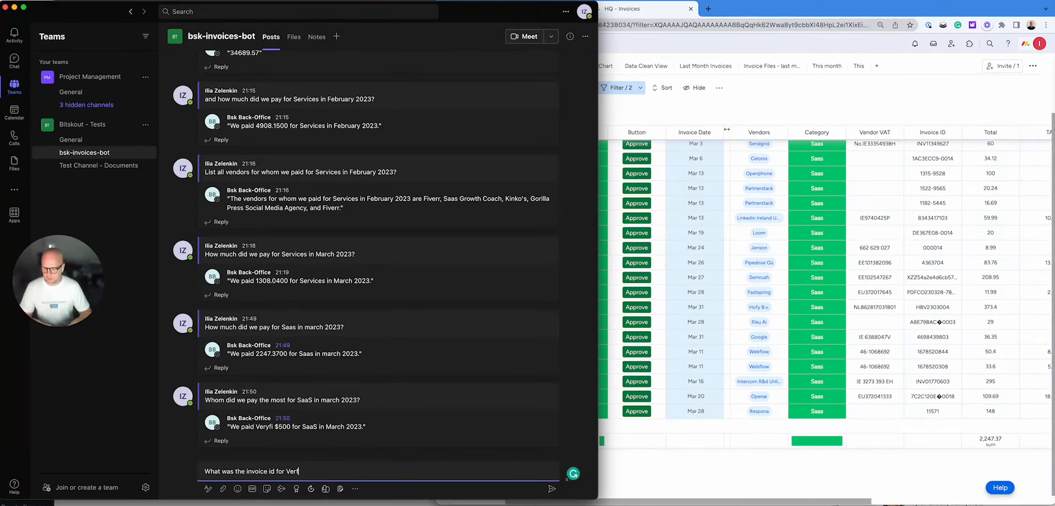
text(yfi in marh)
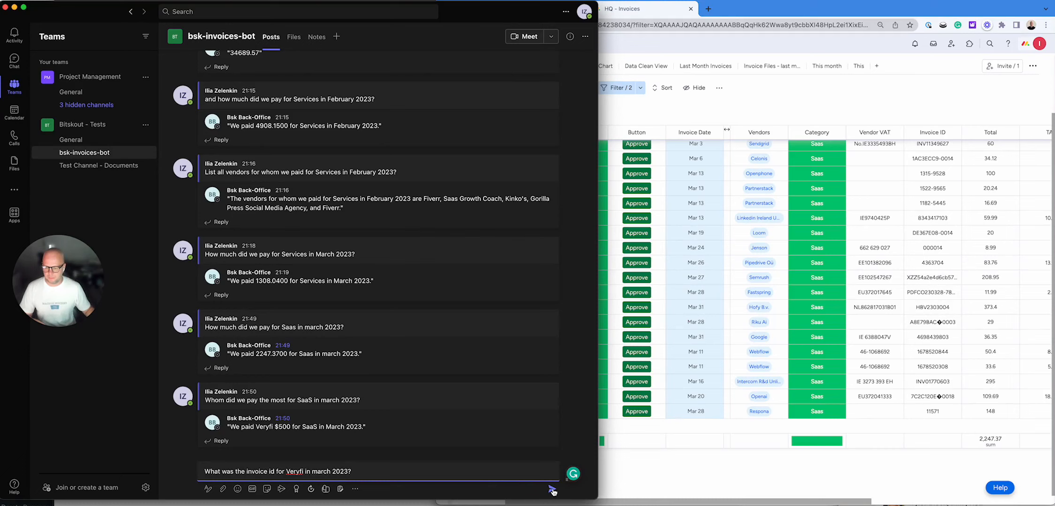
click(551, 489)
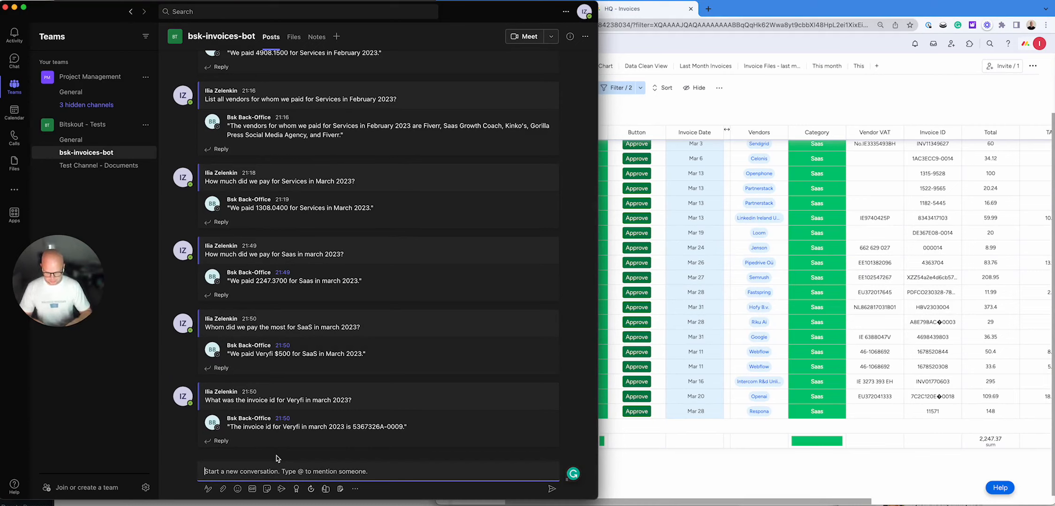
- Draft 'Give me a link for Verify invoice for march 2023' in the compose box
text(Give me a link for Verify)
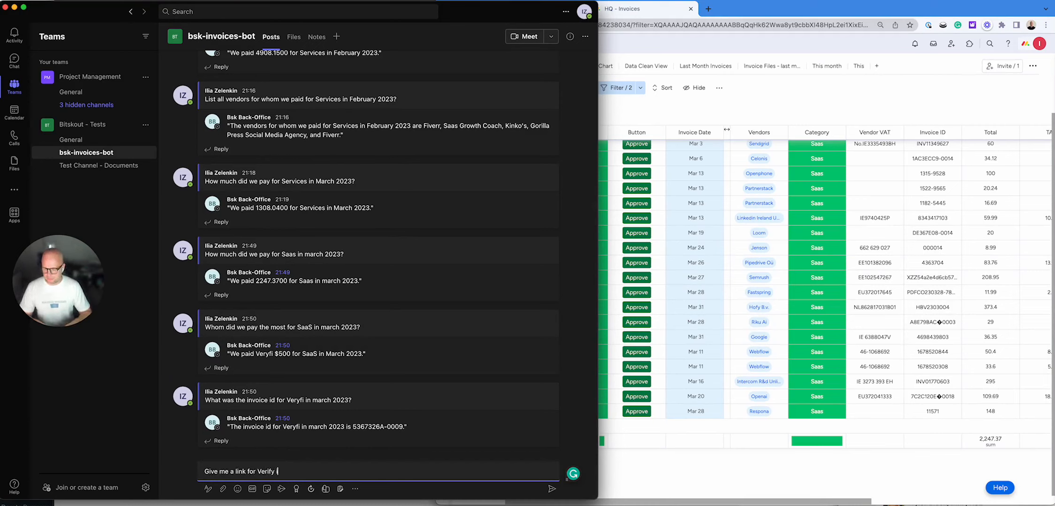
text(invoice for marhc)
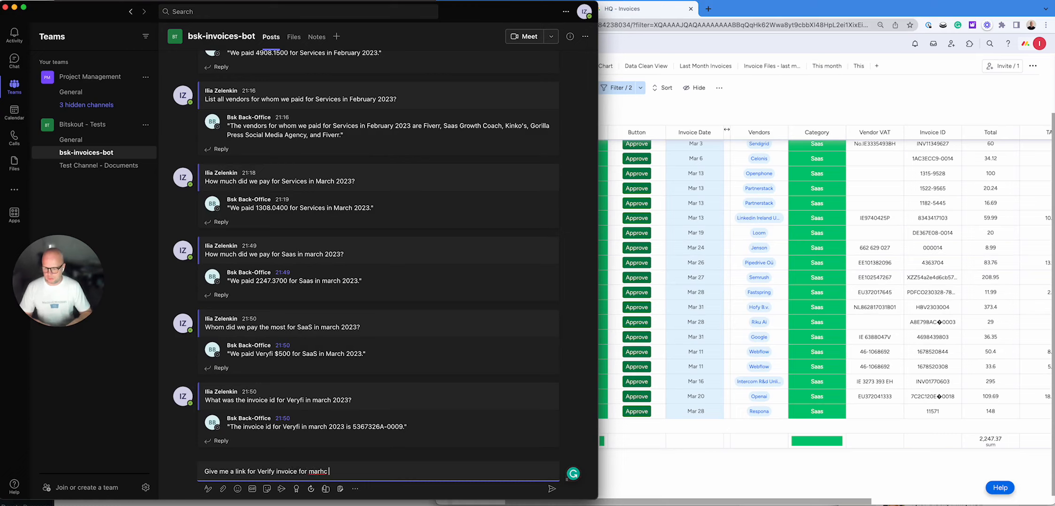
text(march 2023)
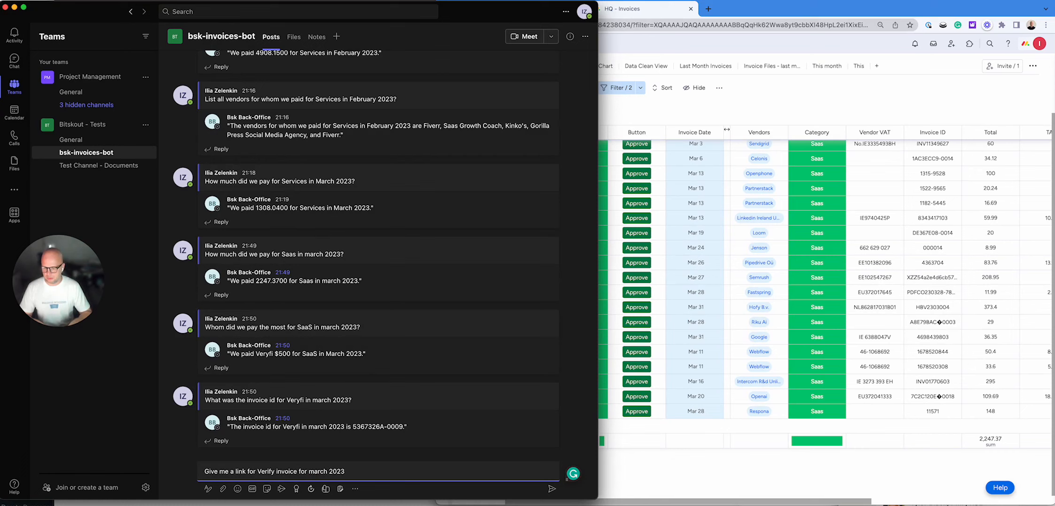
mouse_move(426, 461)
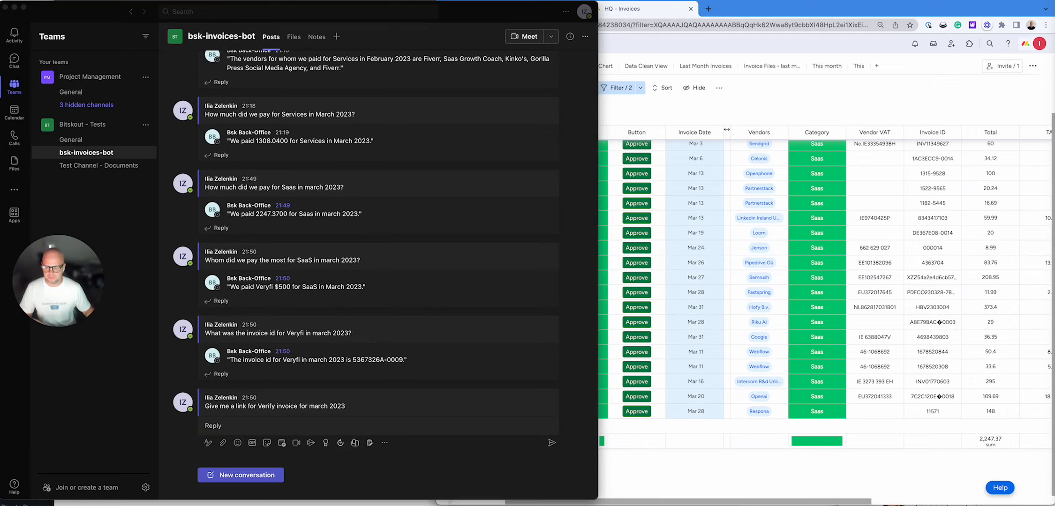
mouse_move(437, 481)
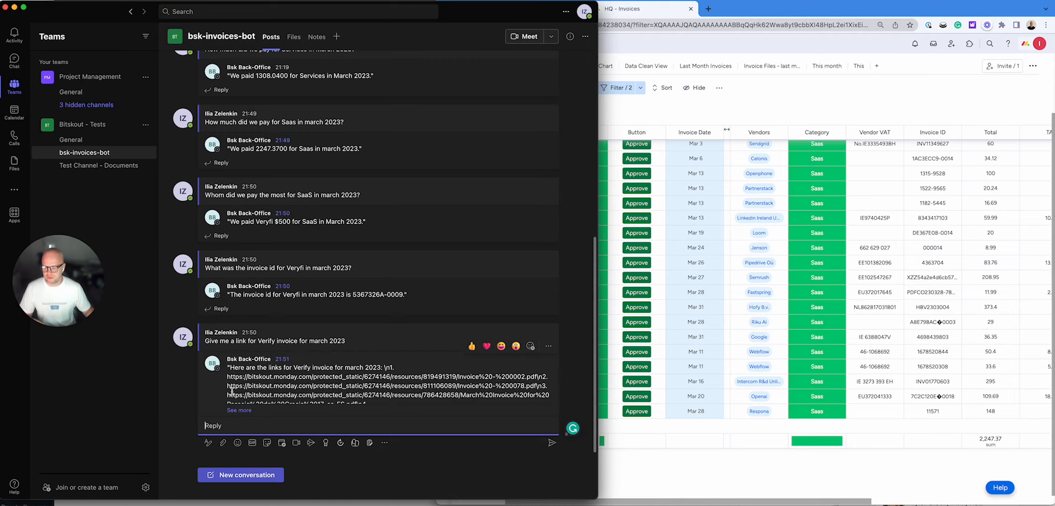
mouse_move(347, 417)
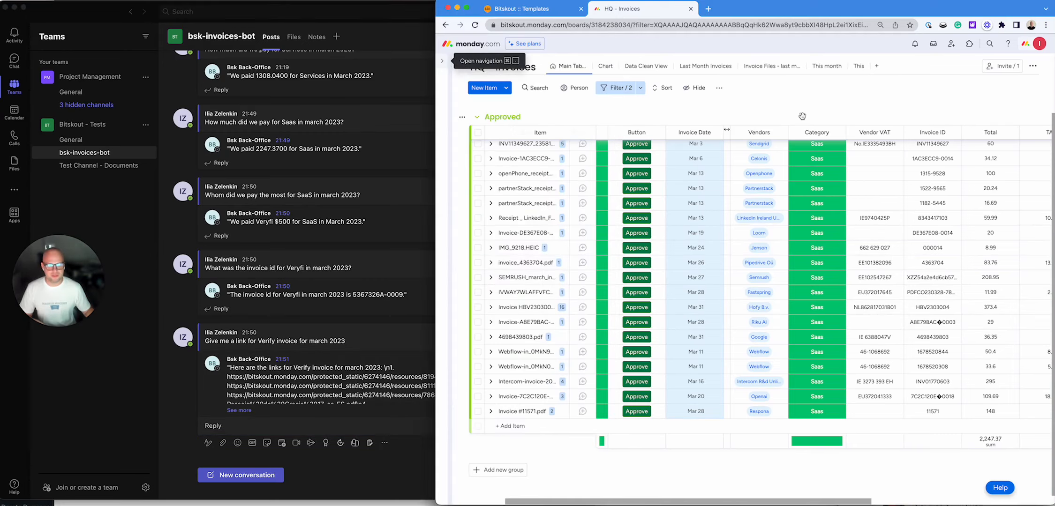
scroll(up, 3)
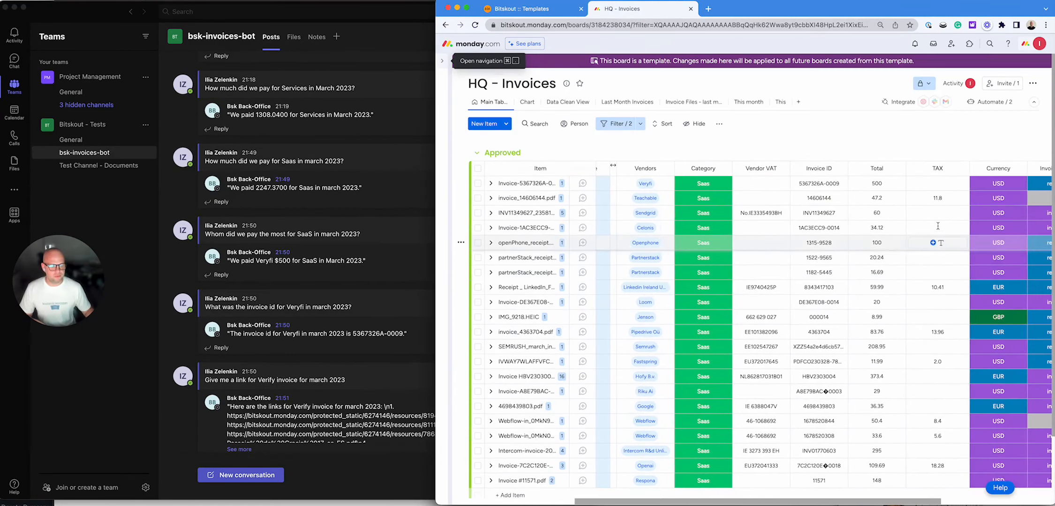
mouse_move(780, 217)
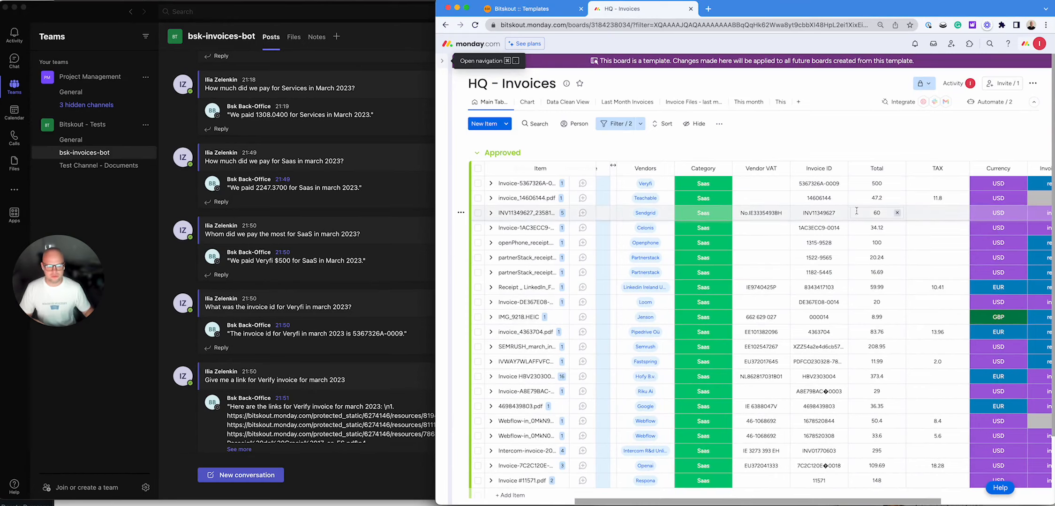
click(819, 183)
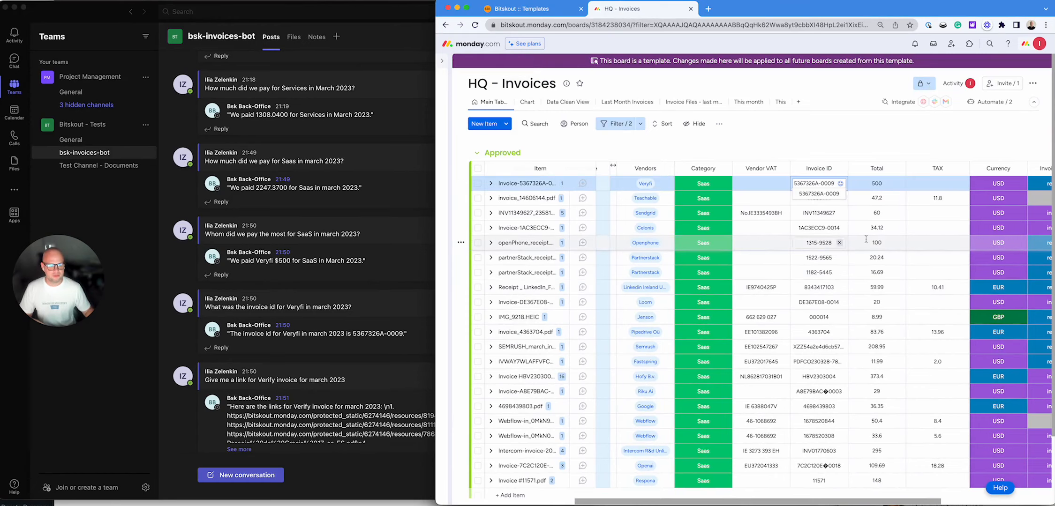
scroll(right, 3)
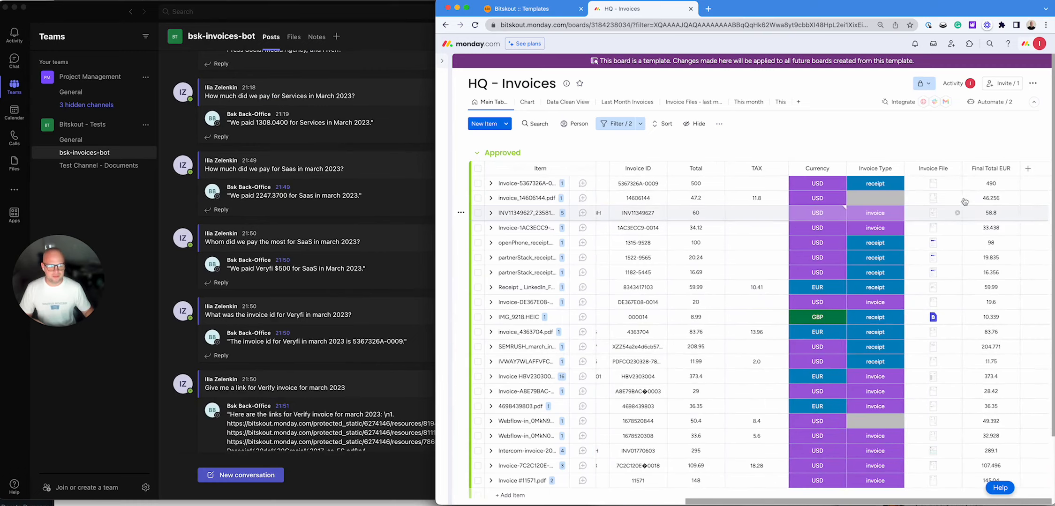
mouse_move(776, 129)
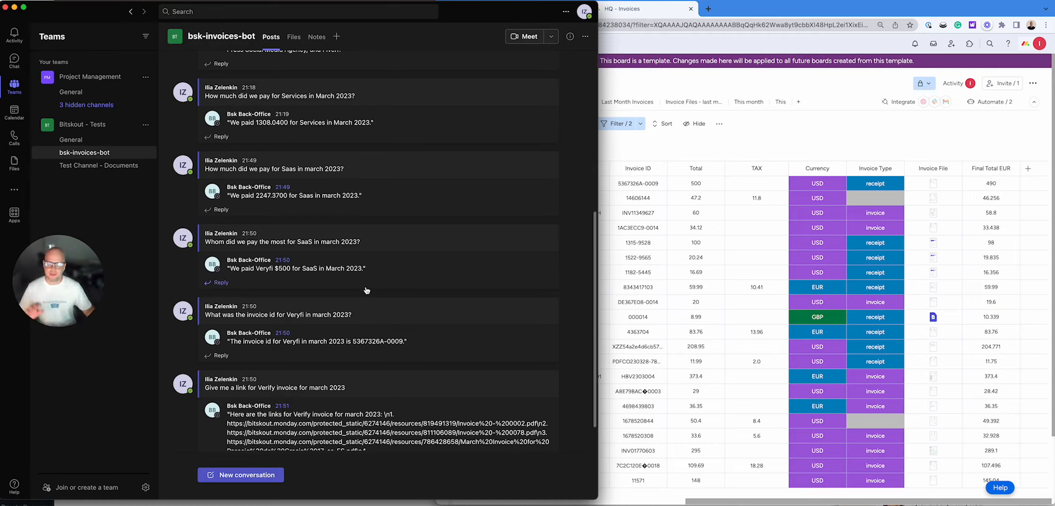
mouse_move(437, 282)
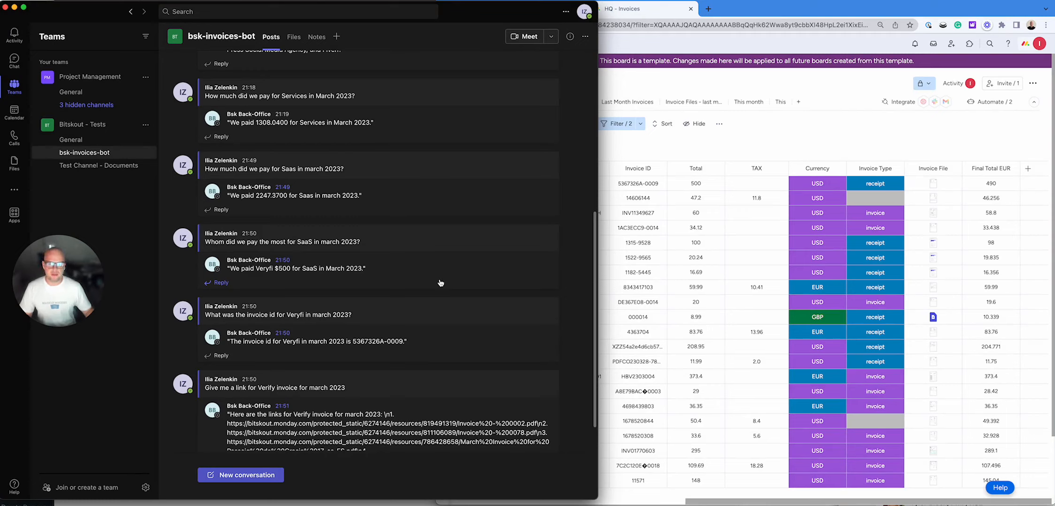
mouse_move(430, 292)
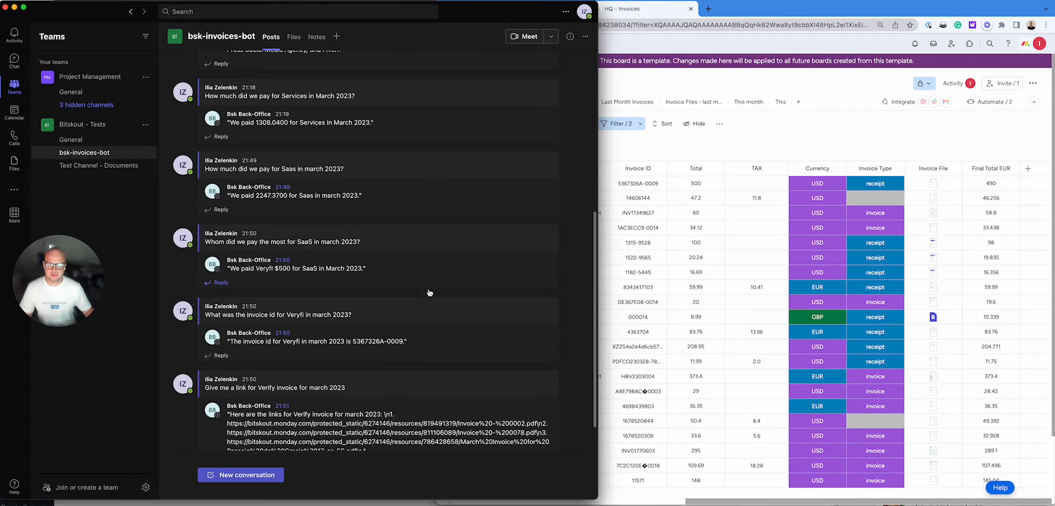